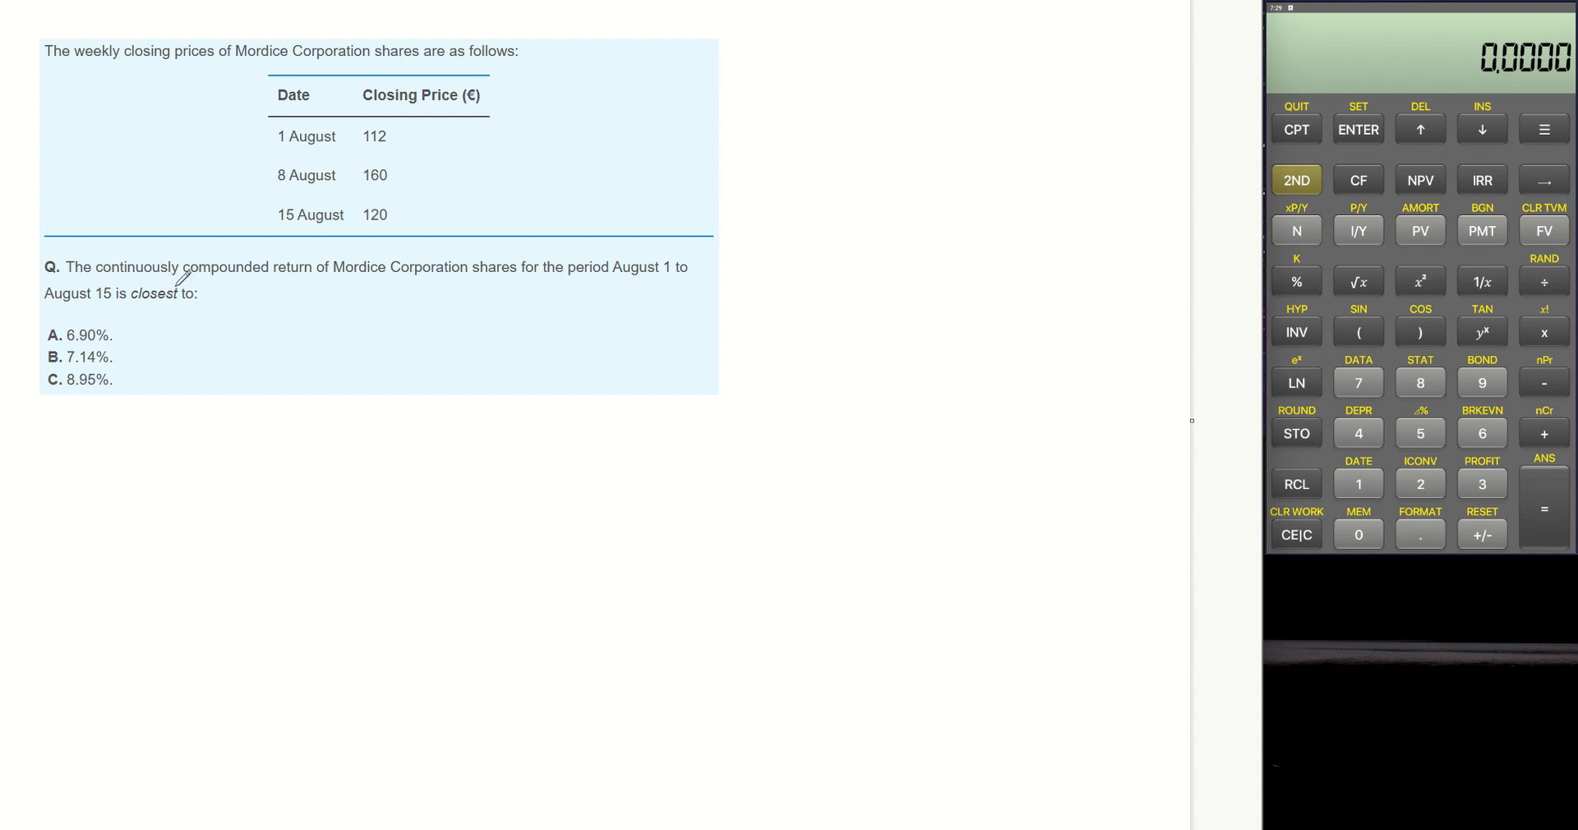
Underline 'continuously compounded return' in red in the question text.
{"action": "left_click_drag", "start_coordinate": [89, 282], "coordinate": [344, 279]}
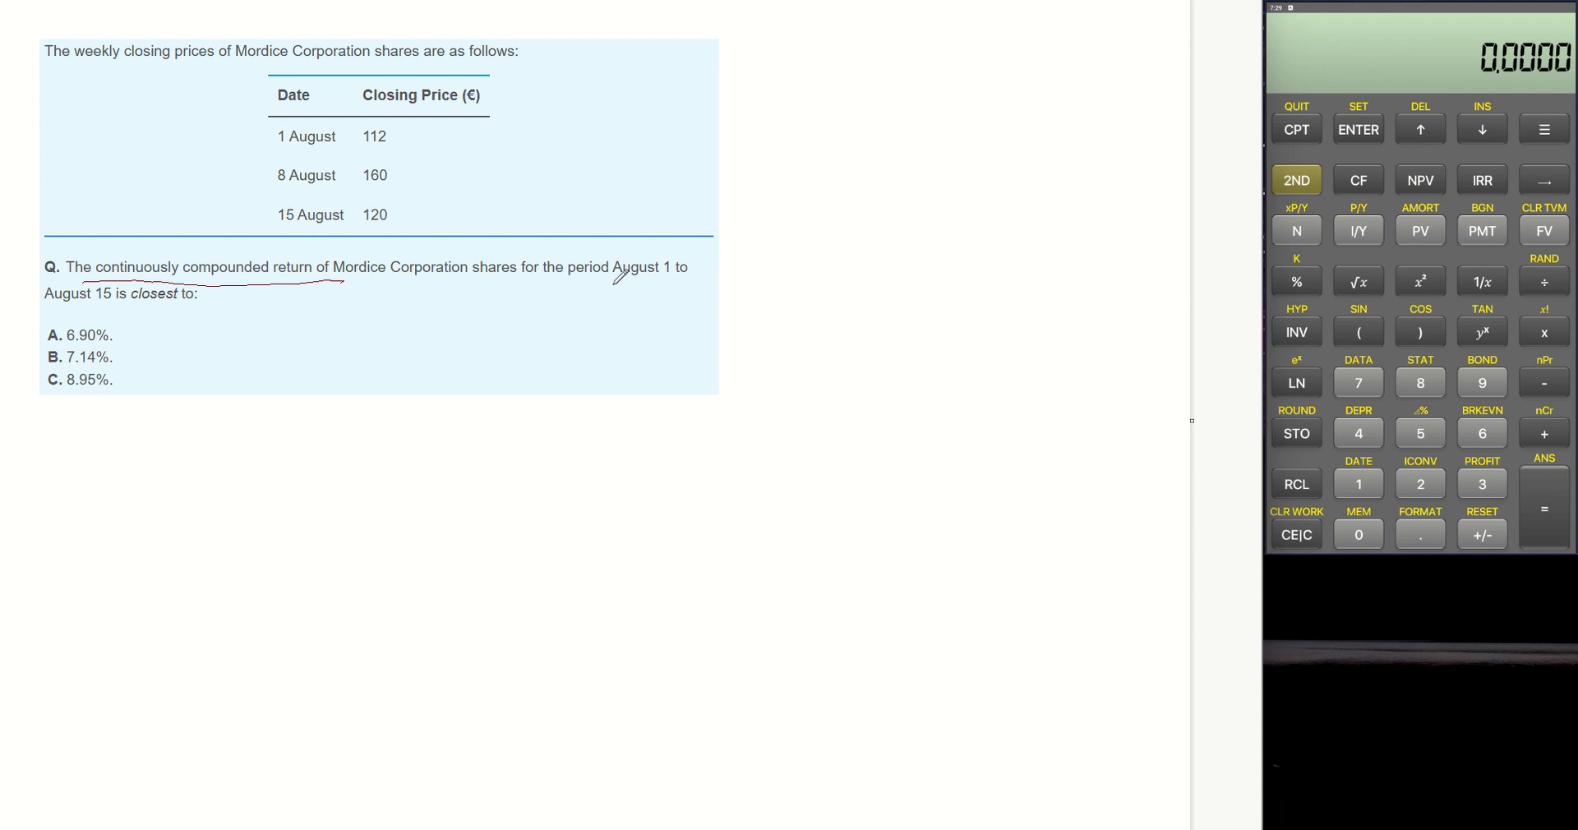
{"action": "mouse_move", "coordinate": [687, 274]}
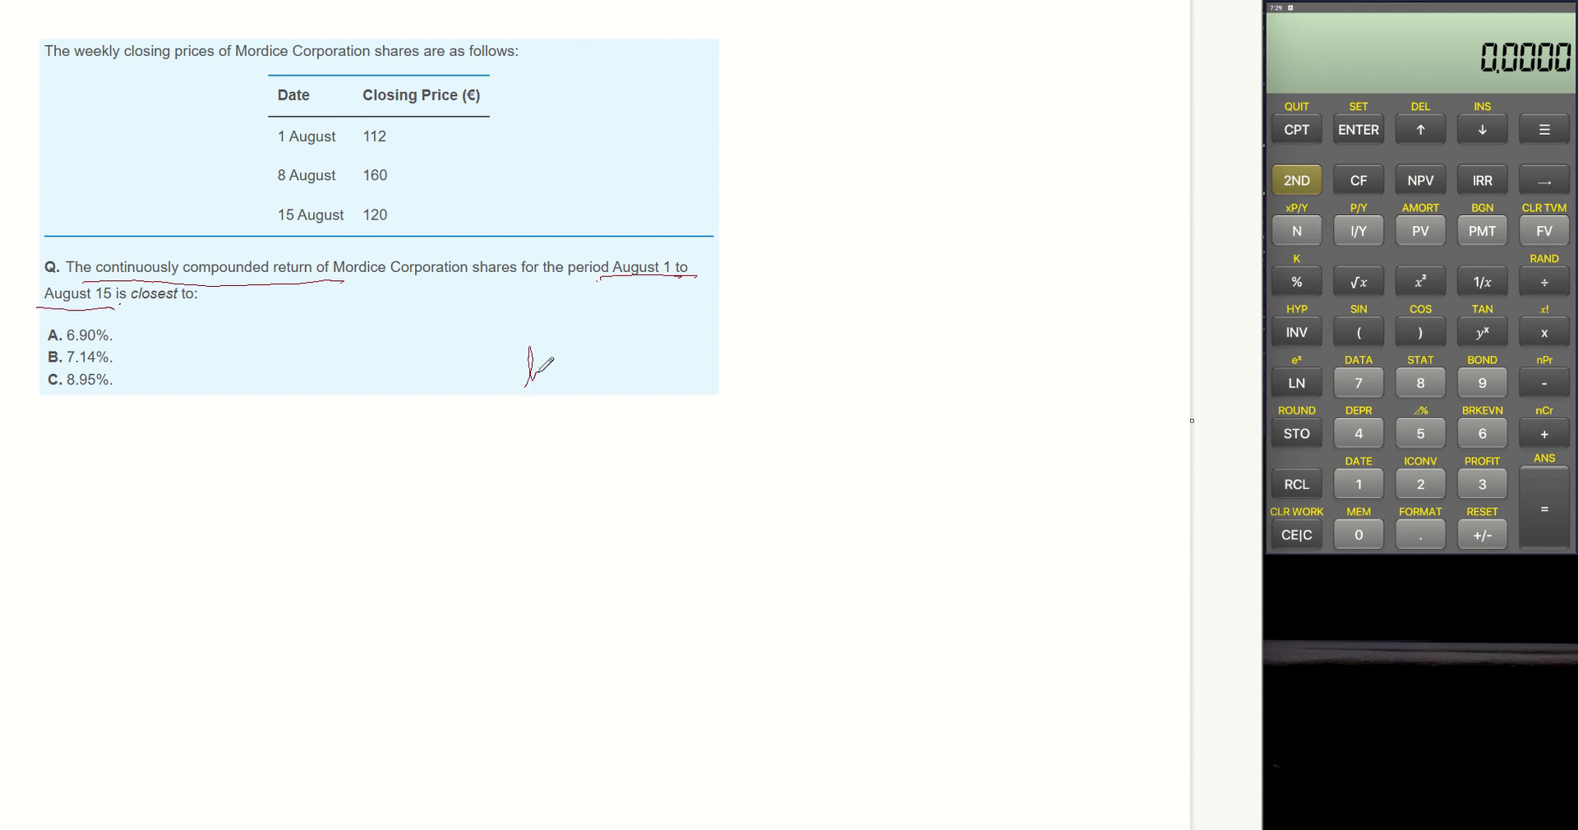
Handwrite ln(120/112) = beside the answer choices.
{"action": "left_click_drag", "start_coordinate": [524, 377], "coordinate": [604, 342]}
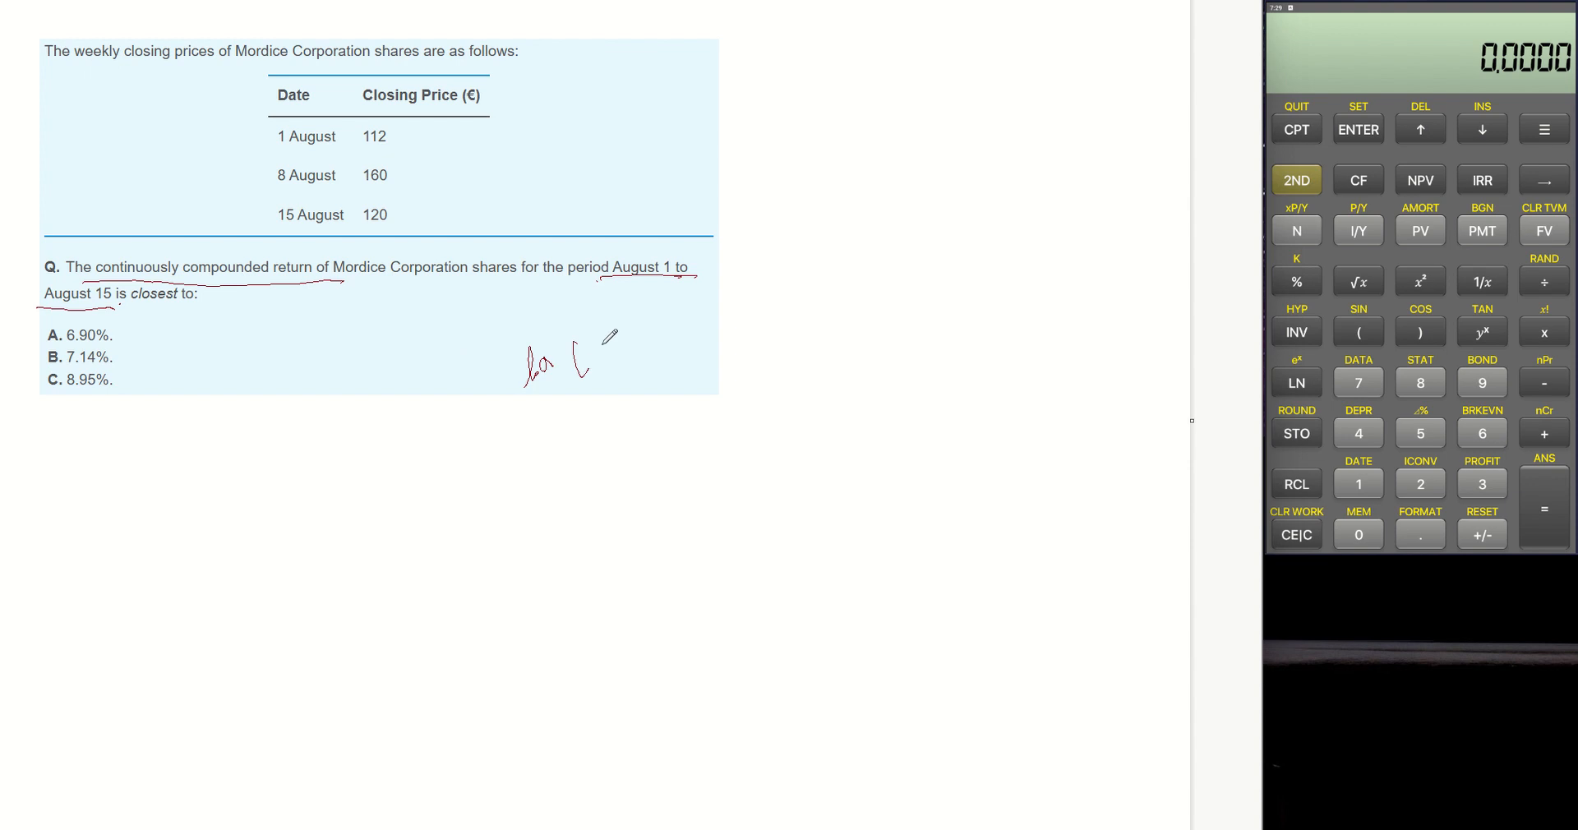
{"action": "left_click_drag", "start_coordinate": [604, 337], "coordinate": [699, 332]}
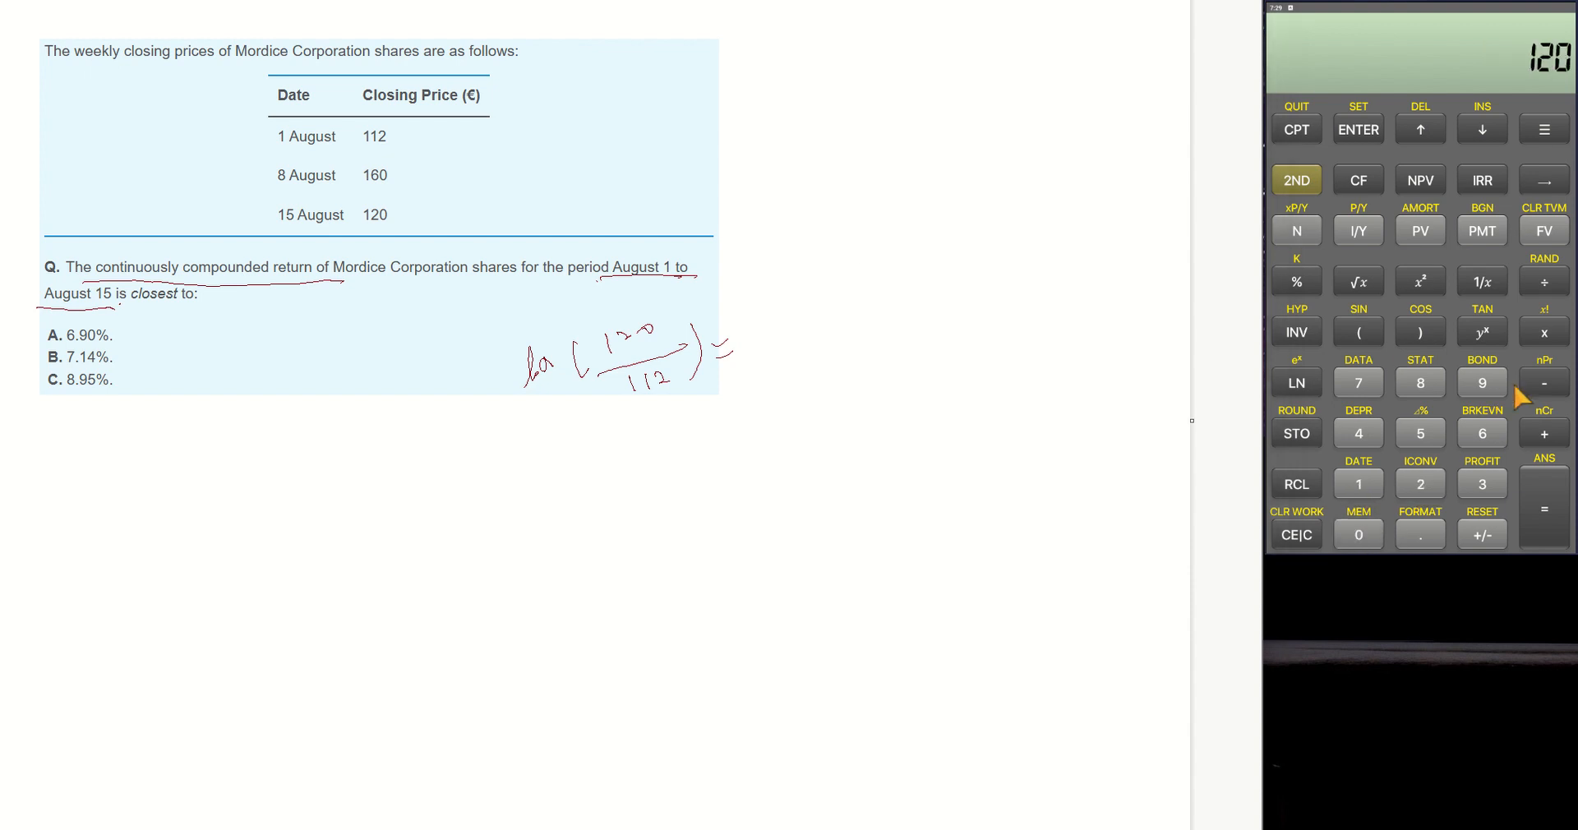
Divide 120 by 112, take LN to get 0.0690, and start writing it after the equals sign.
{"action": "left_click", "coordinate": [1357, 484]}
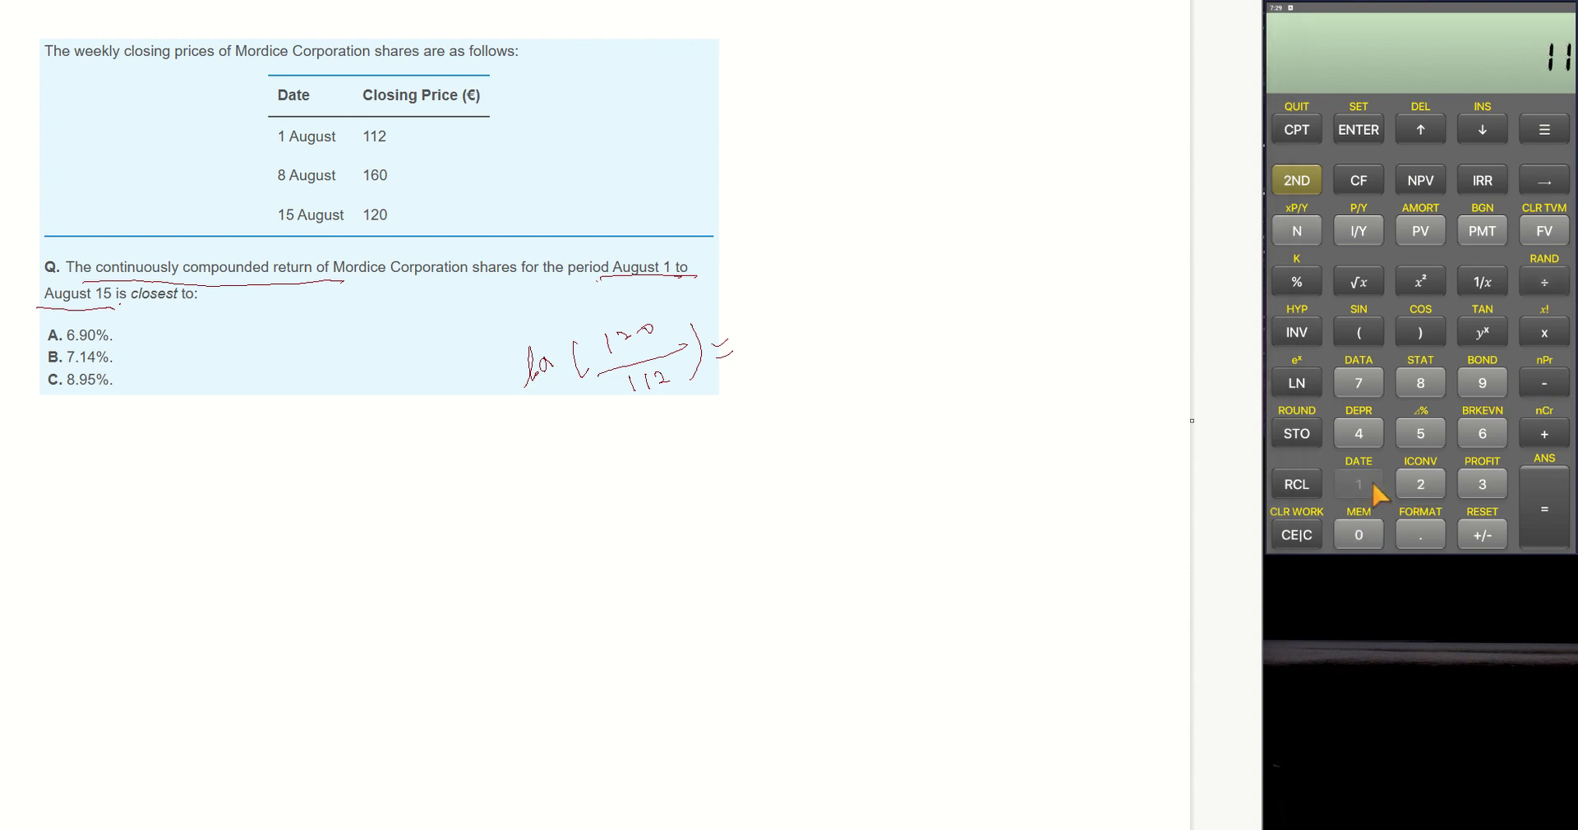
{"action": "left_click", "coordinate": [1357, 483]}
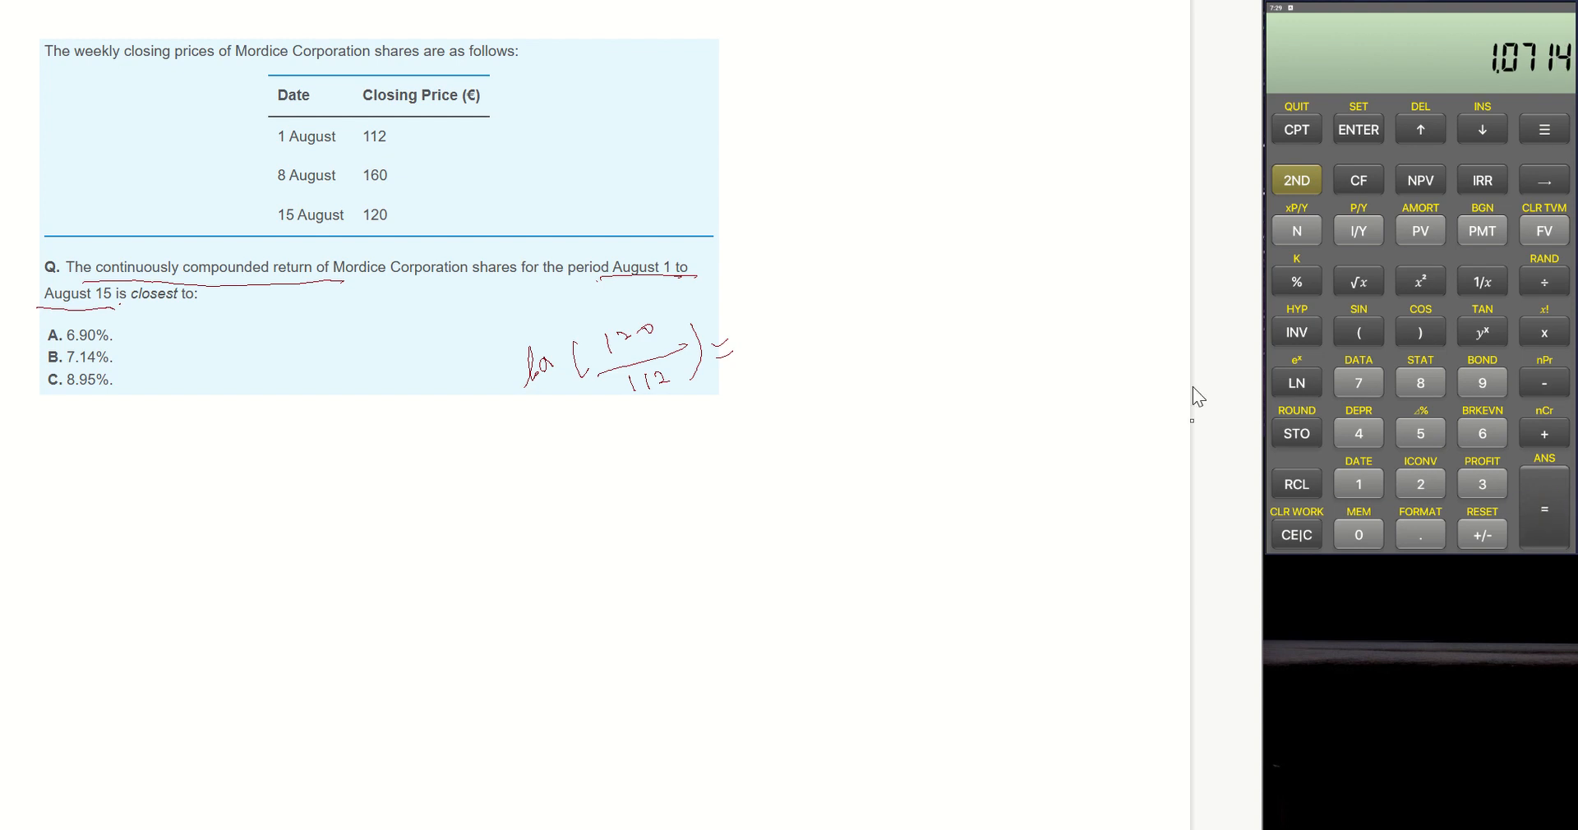
{"action": "left_click", "coordinate": [1295, 383]}
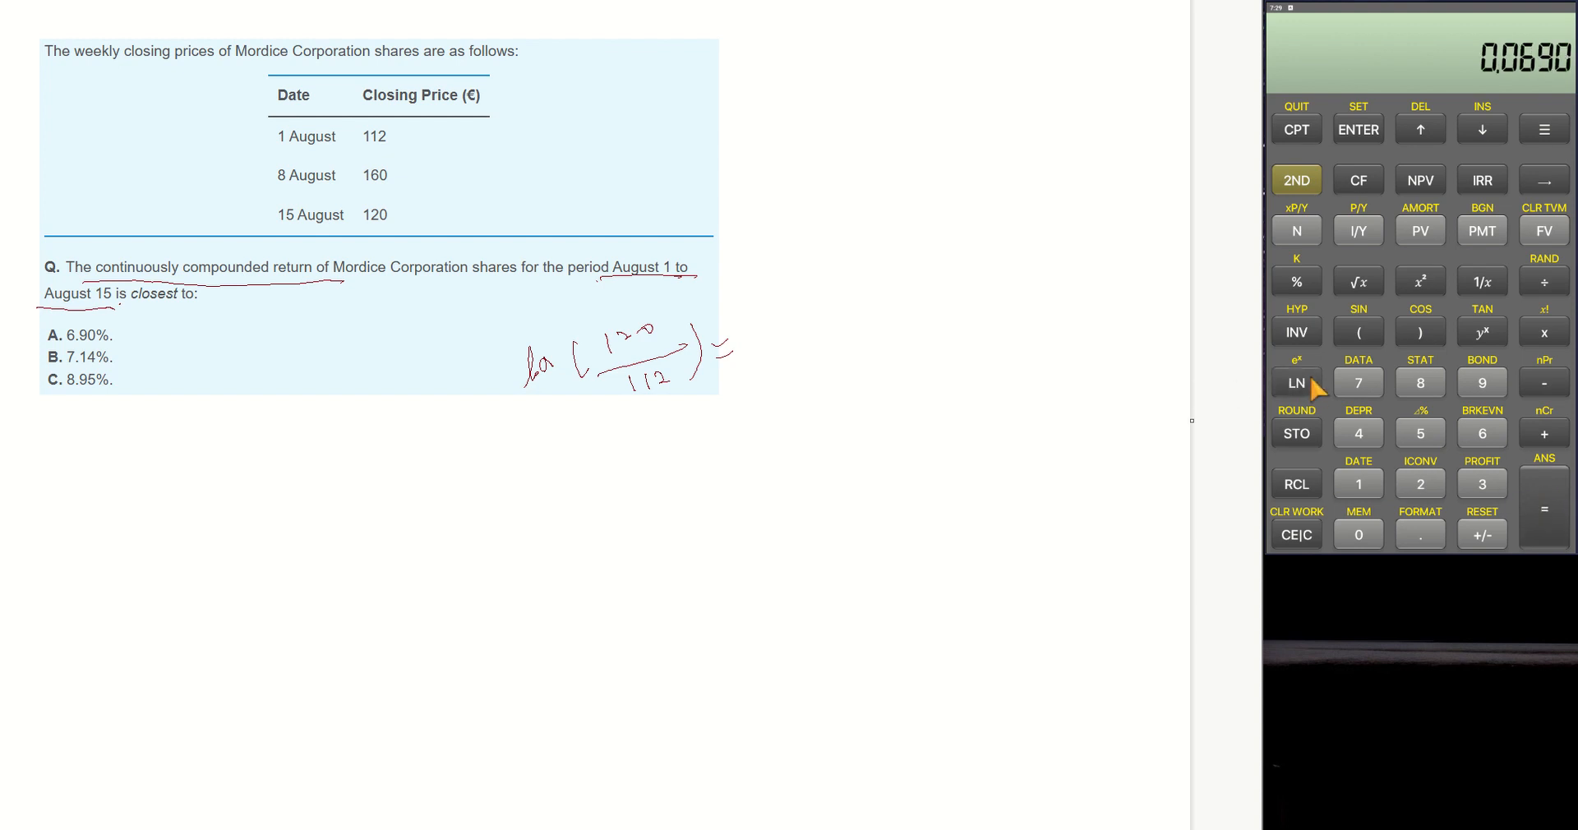
{"action": "left_click_drag", "start_coordinate": [765, 347], "coordinate": [780, 337]}
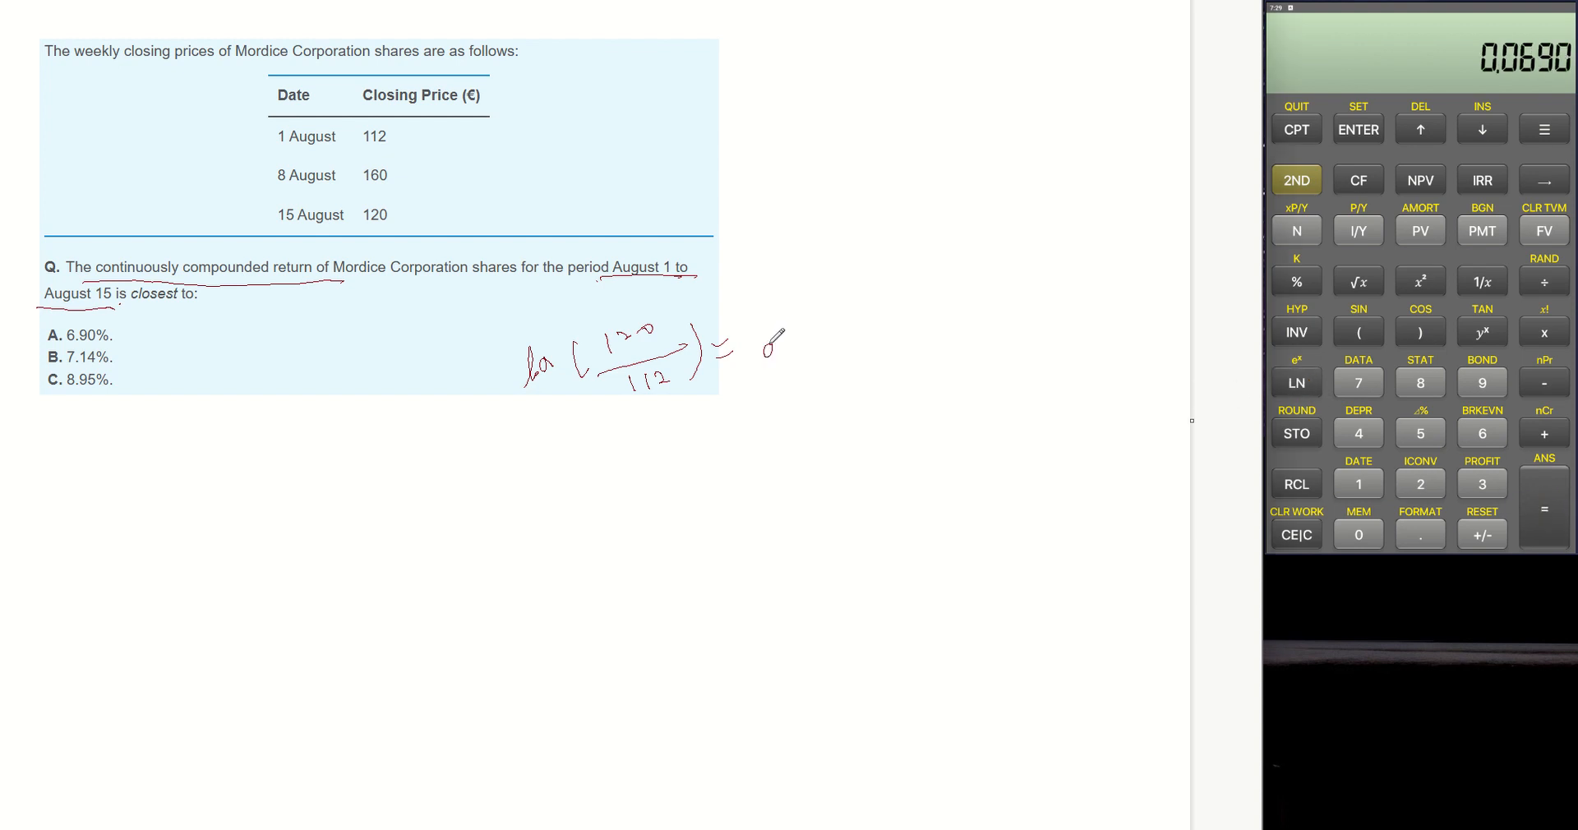